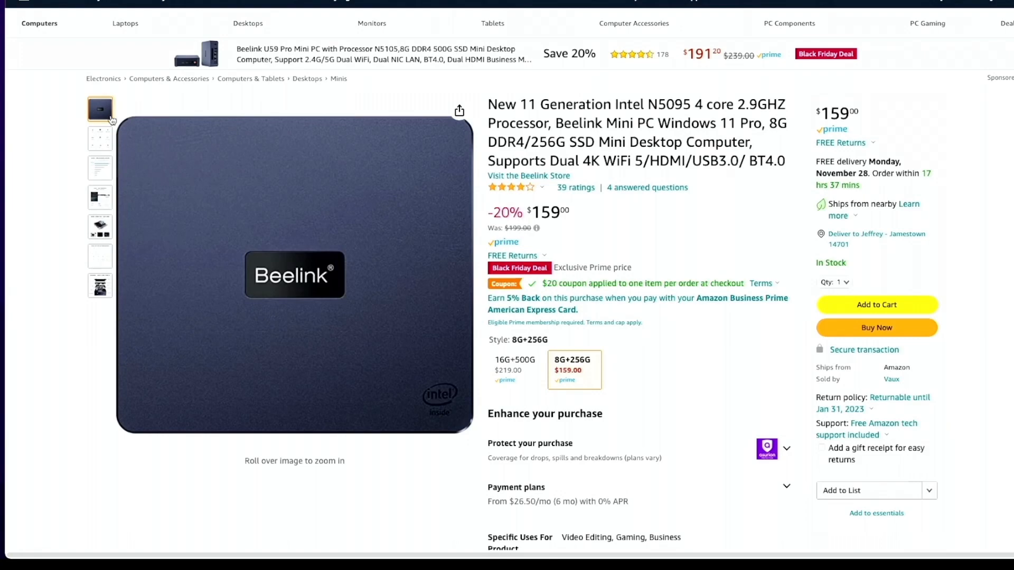
- View the Beelink N5095 listing's Internal Structure Display photo
left_click(99, 286)
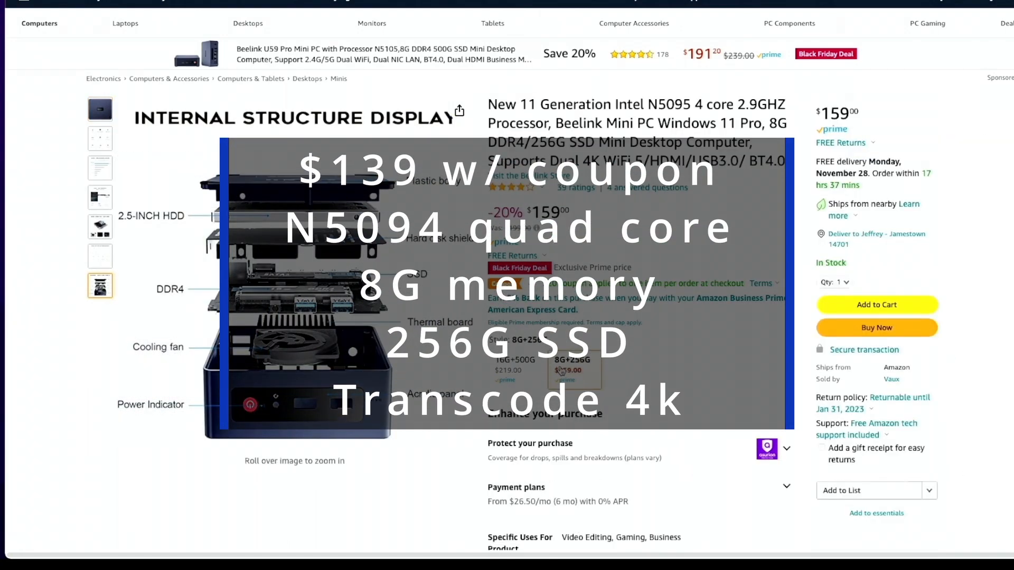
mouse_move(574, 370)
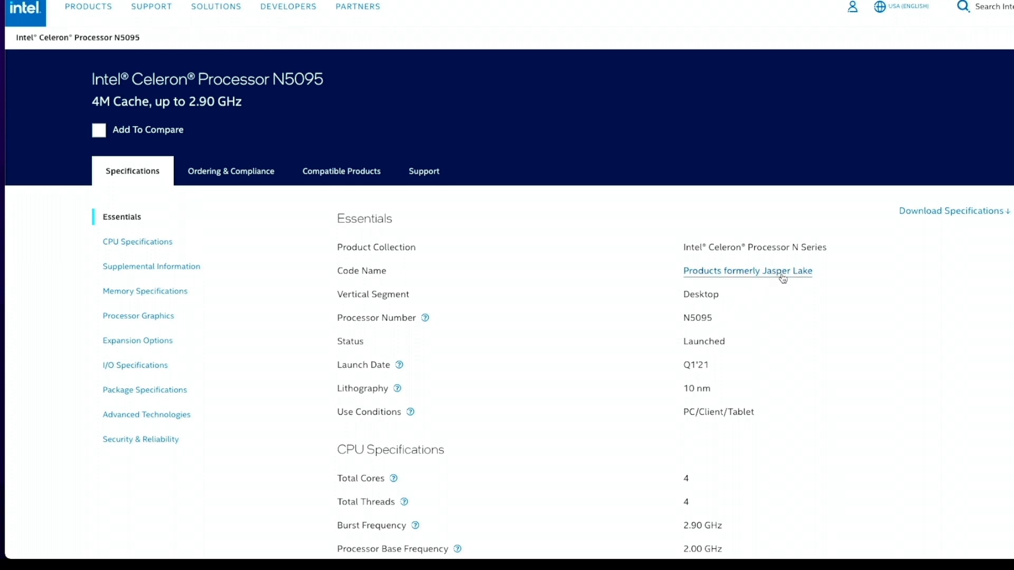
- Follow the Jasper Lake code name from the Celeron N5095 spec page
left_click(747, 270)
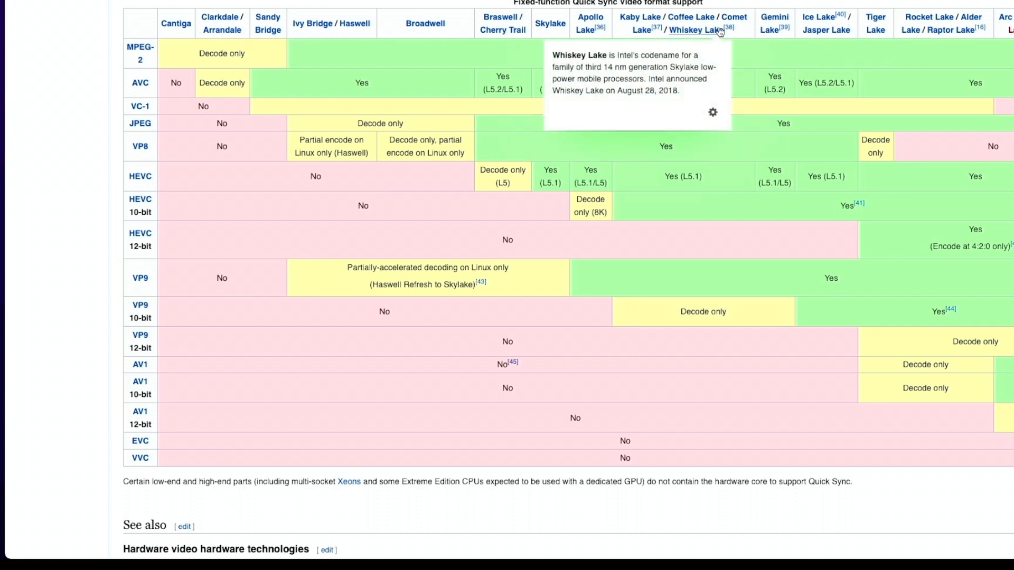
mouse_move(841, 202)
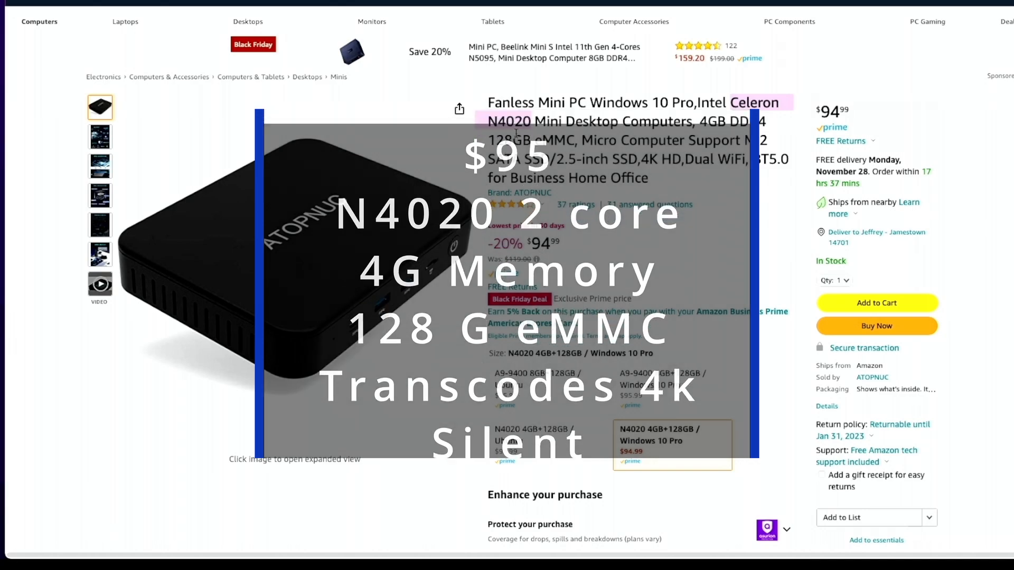
- Select the ATOPNUC N4020 4GB+128GB Windows 10 Pro configuration at $94.99
left_click(100, 195)
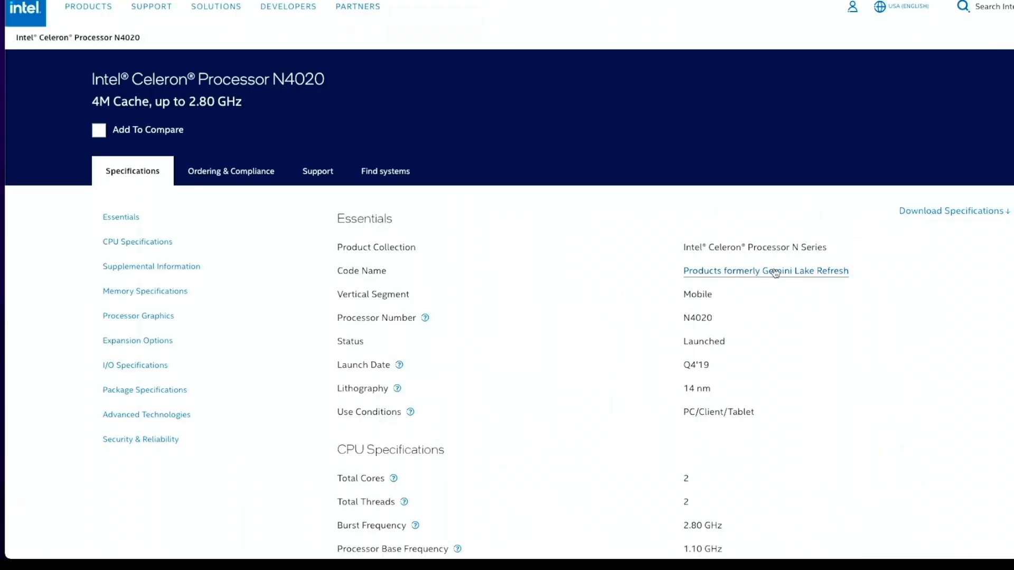
mouse_move(777, 282)
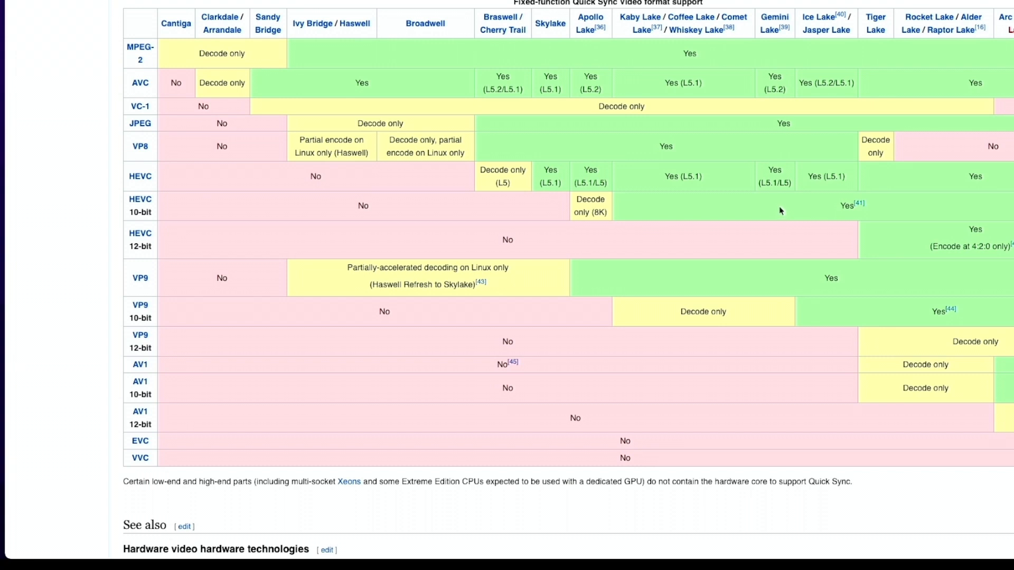
mouse_move(779, 212)
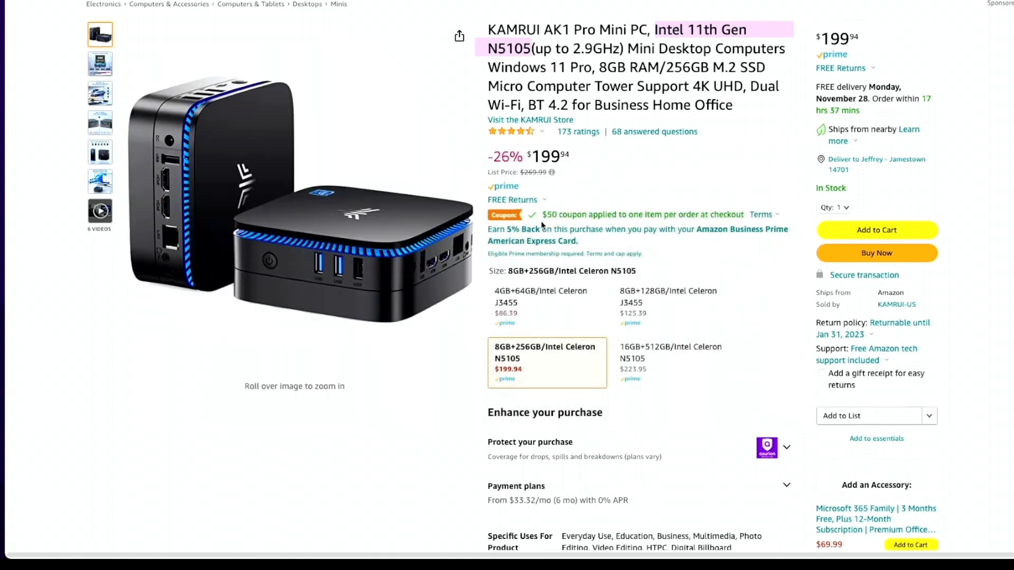
mouse_move(543, 224)
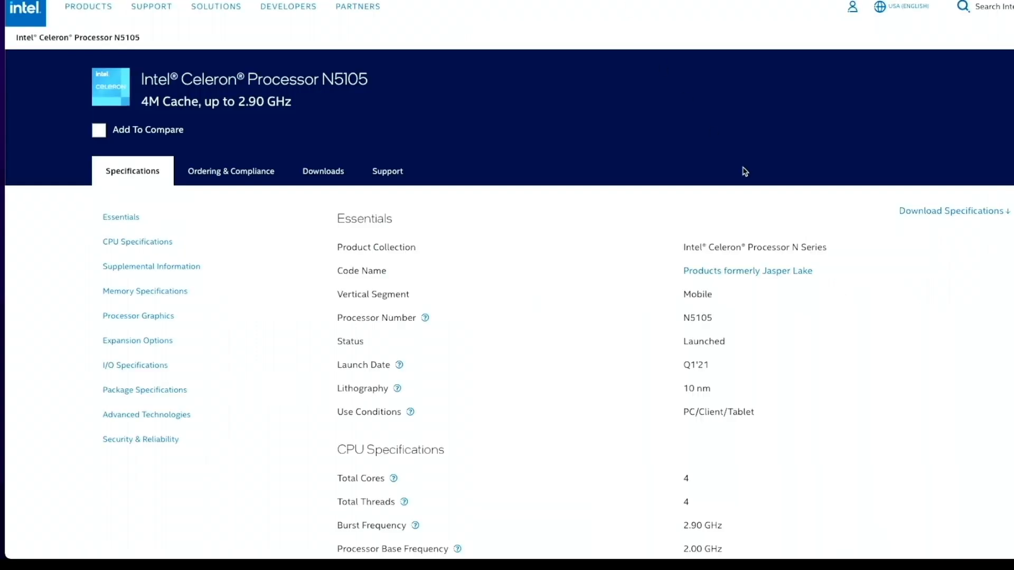
mouse_move(735, 313)
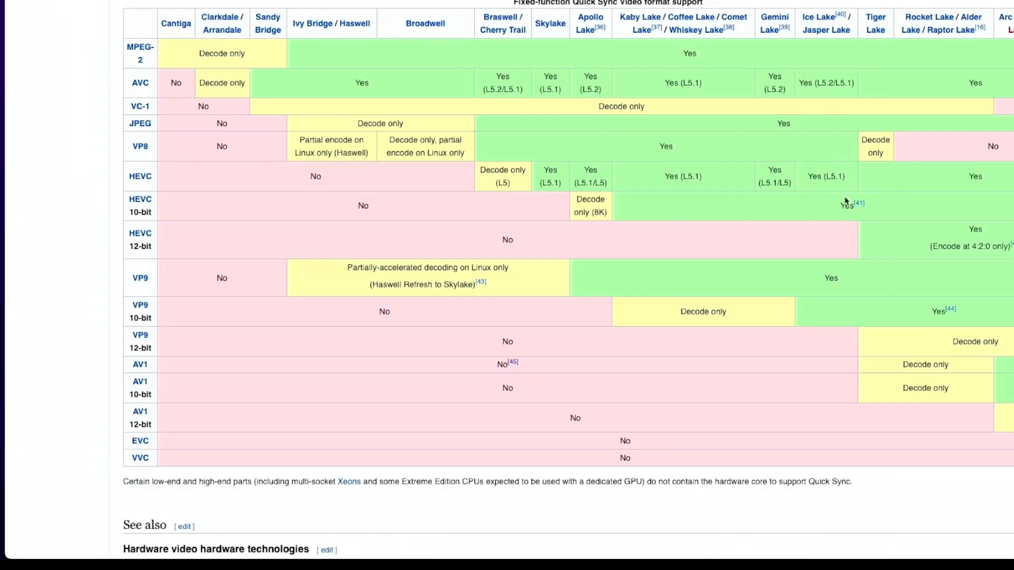
mouse_move(846, 216)
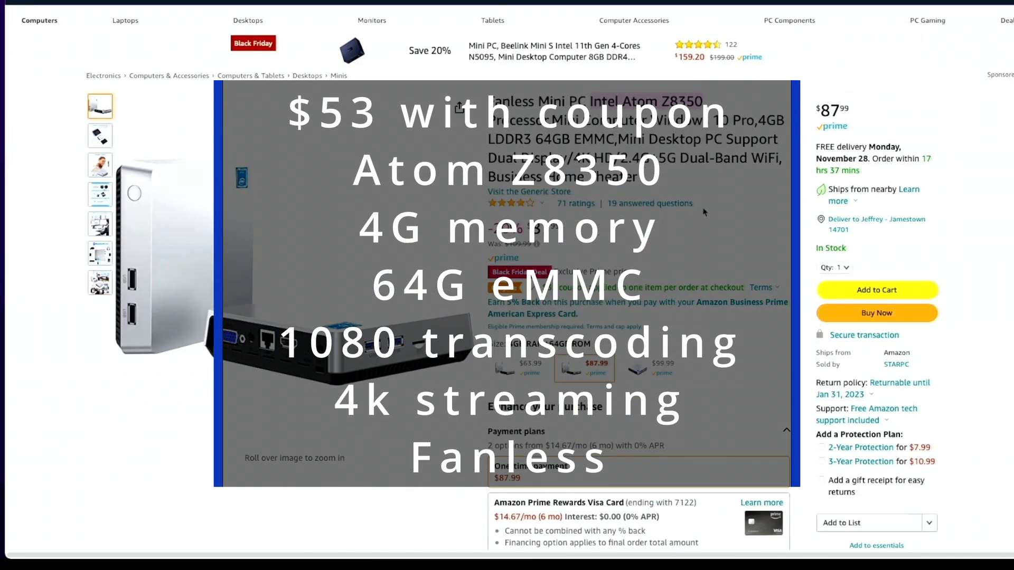
mouse_move(693, 217)
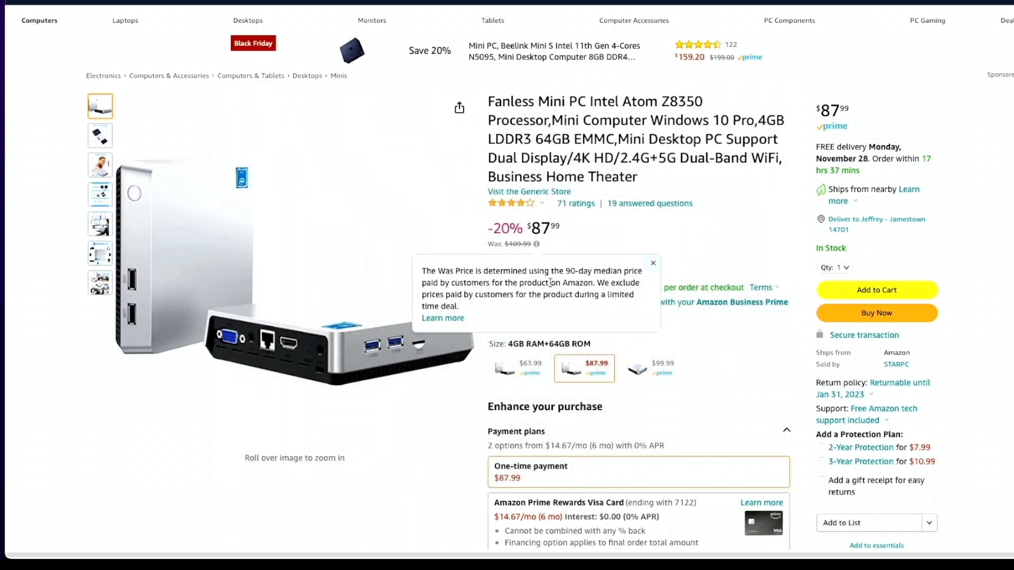
- Dismiss the Was price explanation on the Atom Z8350 fanless mini PC listing
left_click(653, 263)
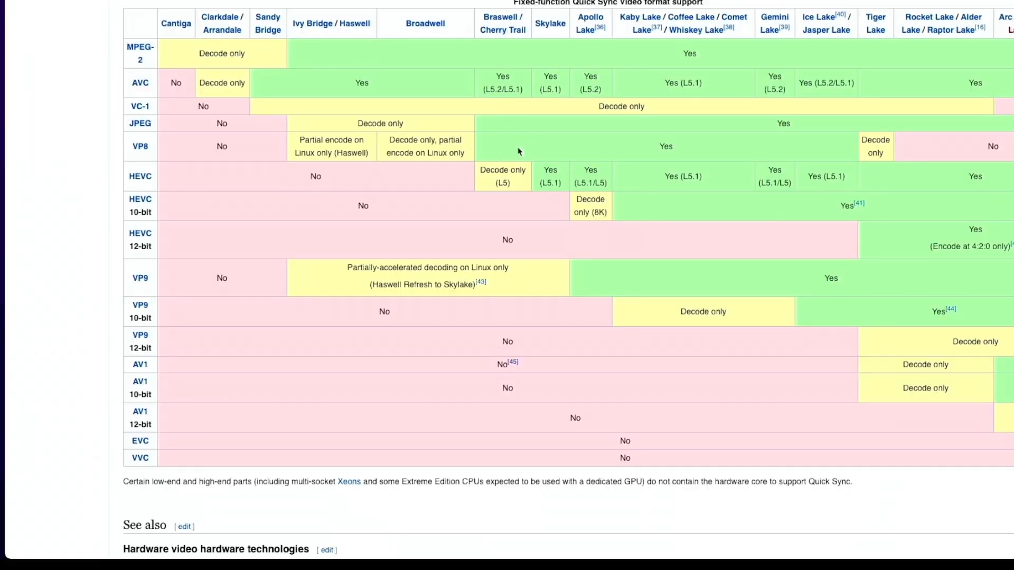
mouse_move(509, 149)
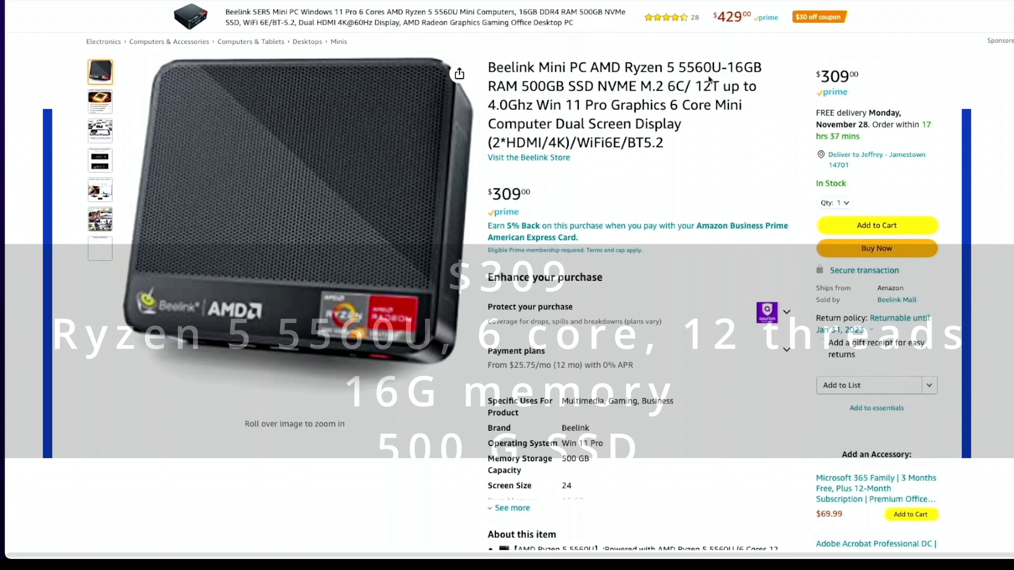
- Show the Beelink SER5 Cinebench 20 image ranking the Ryzen 5 5560U at 3017 points
left_click(100, 101)
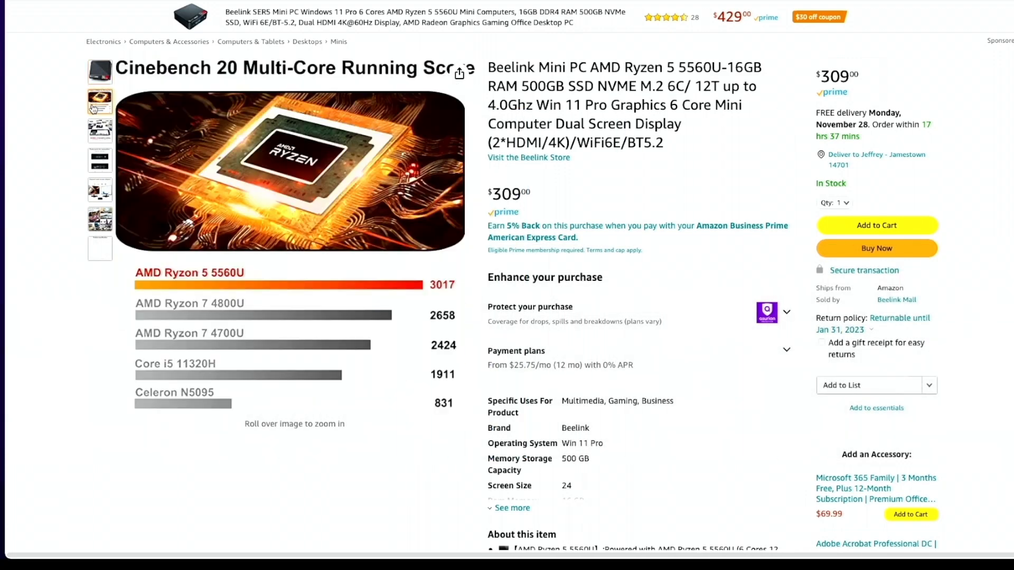